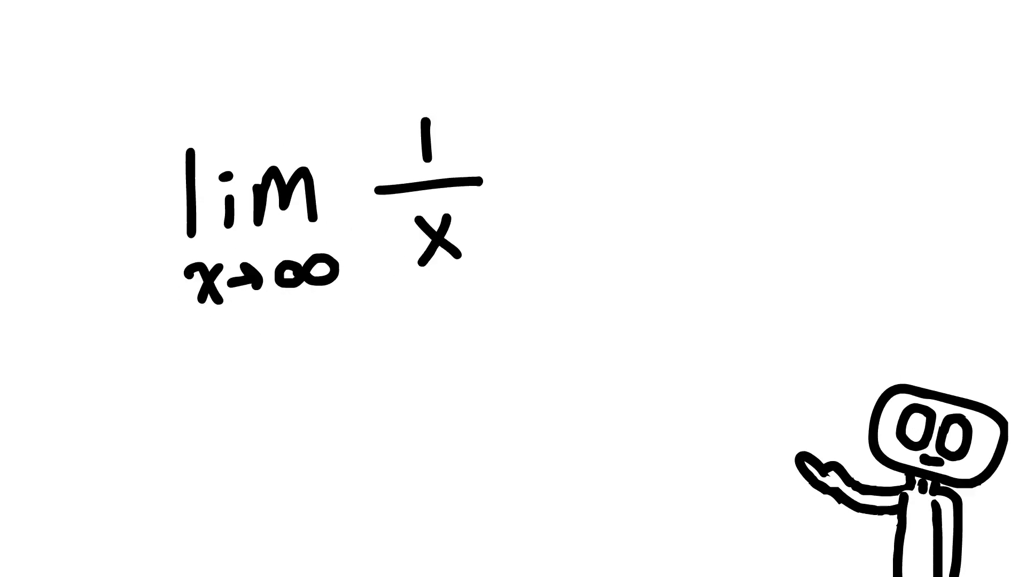
pyautogui.moveTo(428, 72); pyautogui.dragTo(429, 295)
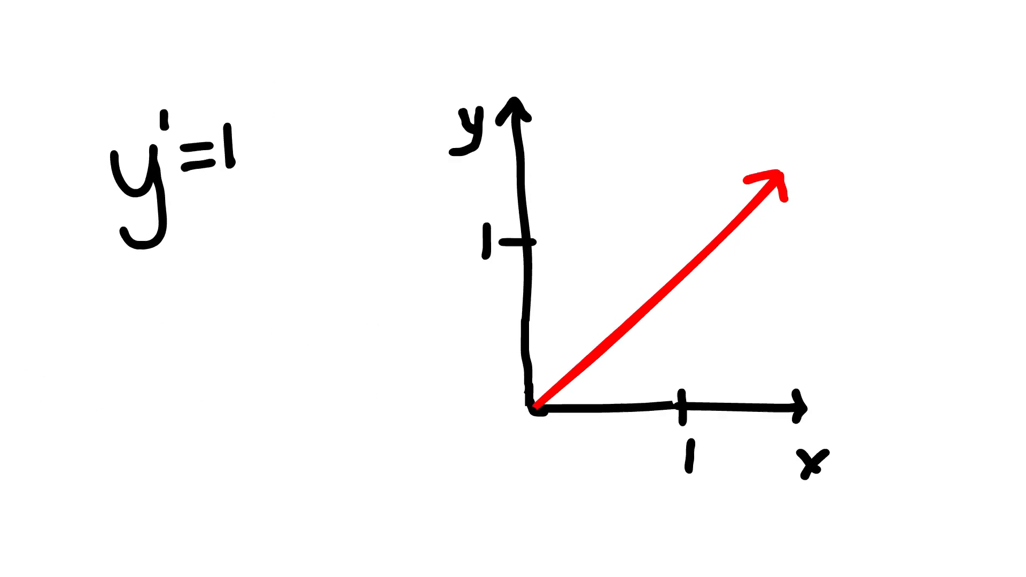
pyautogui.write('Slope = 1')
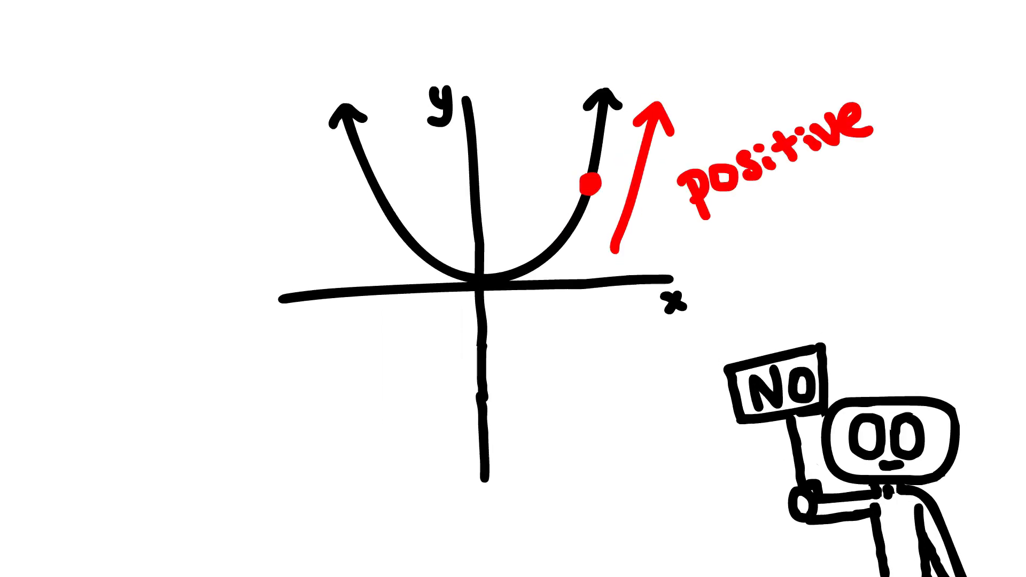
pyautogui.moveTo(288, 138); pyautogui.dragTo(369, 259)
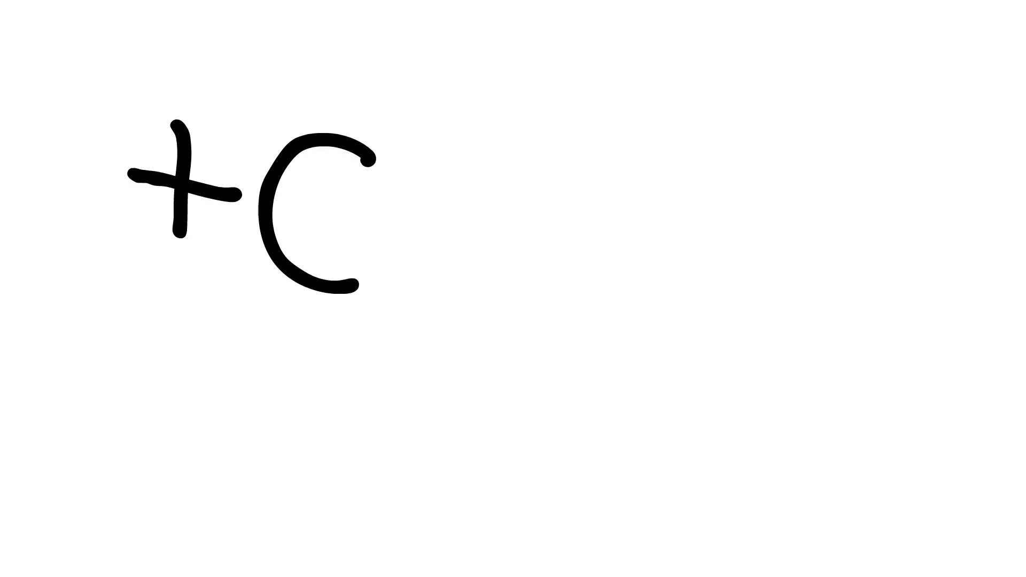
pyautogui.write('Calc 1')
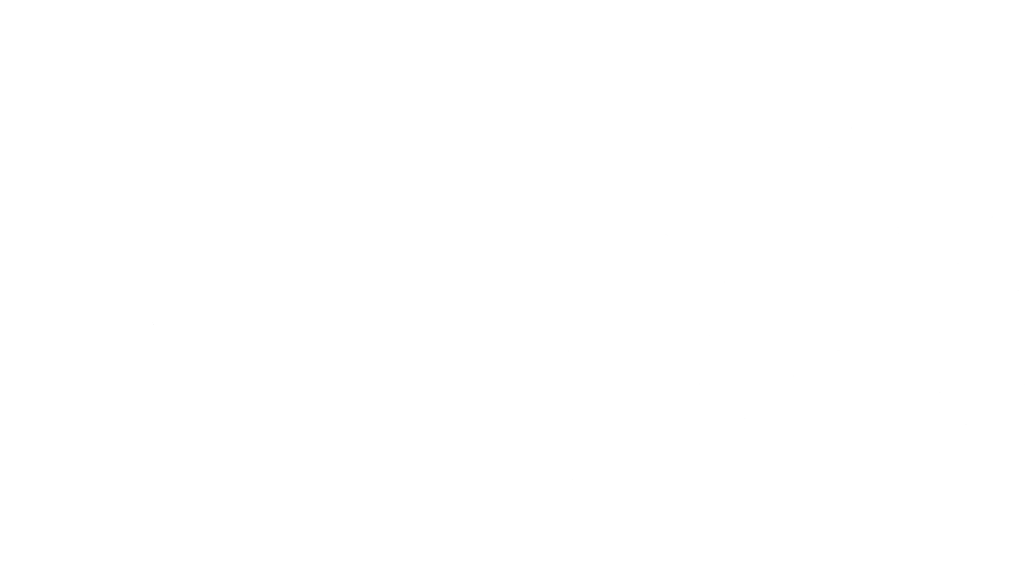
pyautogui.write('SENIOR')
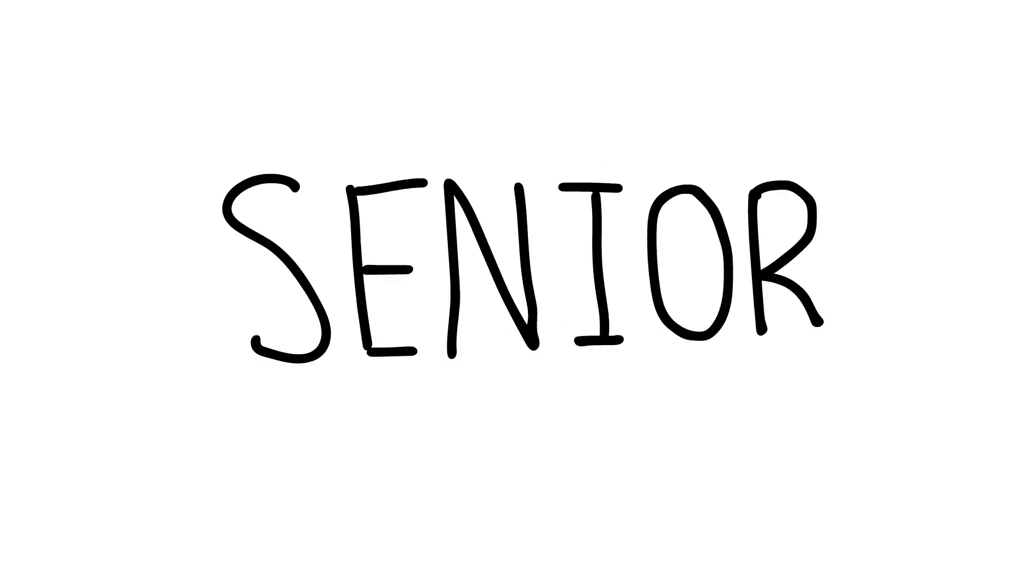